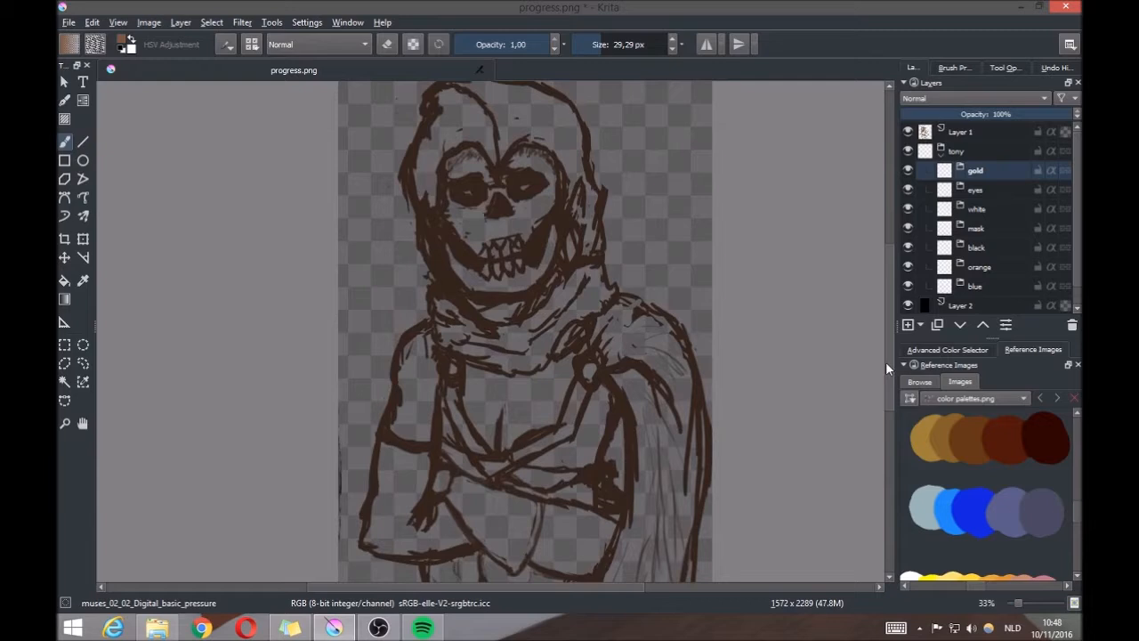
Select the sketch layer to lower its opacity, then make the blue layer active
click(970, 98)
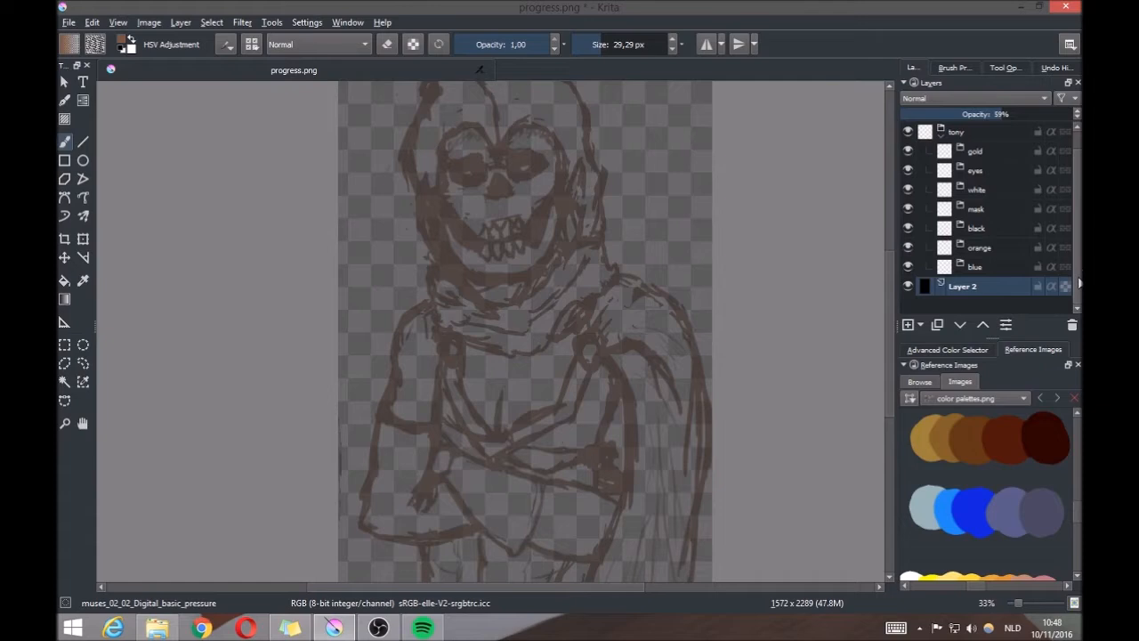
click(908, 324)
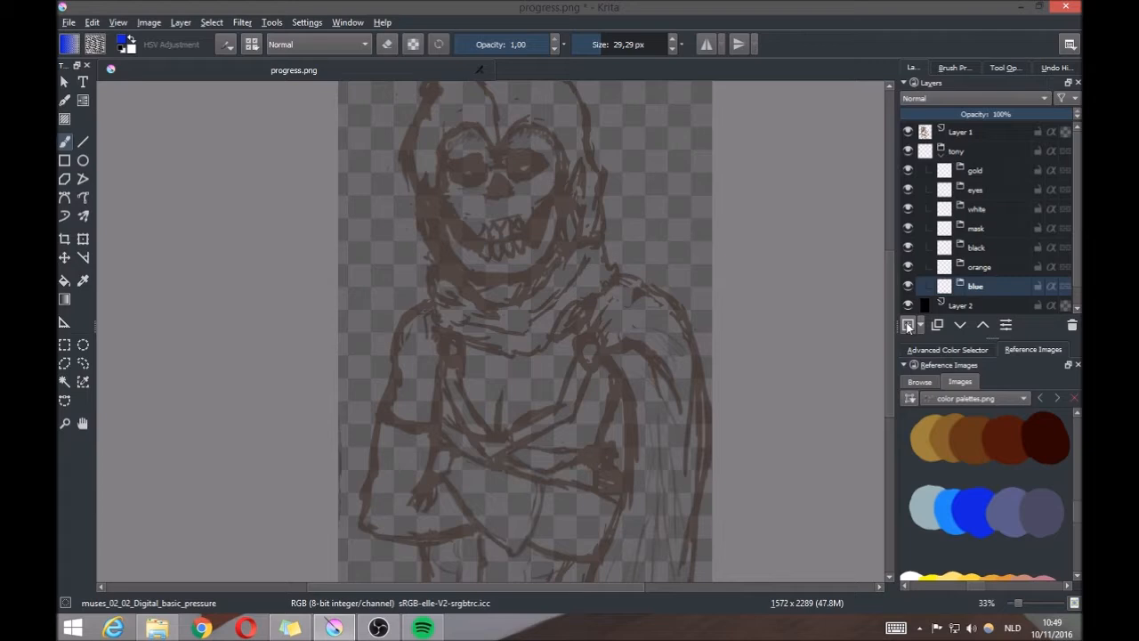
Add a new layer and enlarge the brush for blocking in the blue suit
click(954, 67)
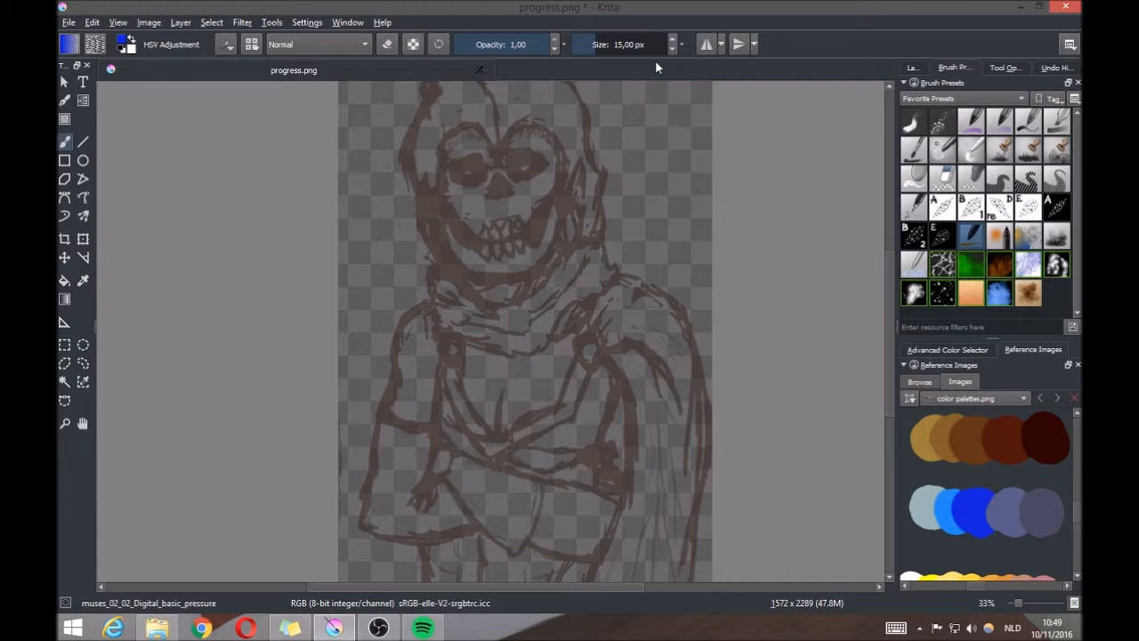
drag(659, 98, 662, 217)
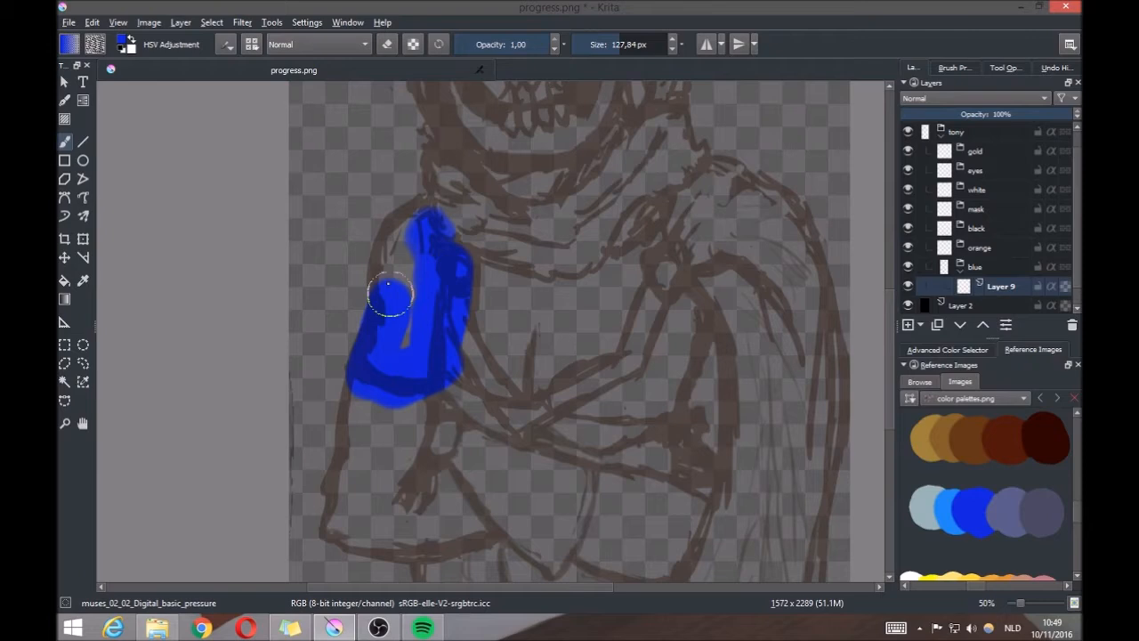
Paint flat blue over the left arm, chest and lower side, then add Layer 10 above
drag(388, 293, 374, 391)
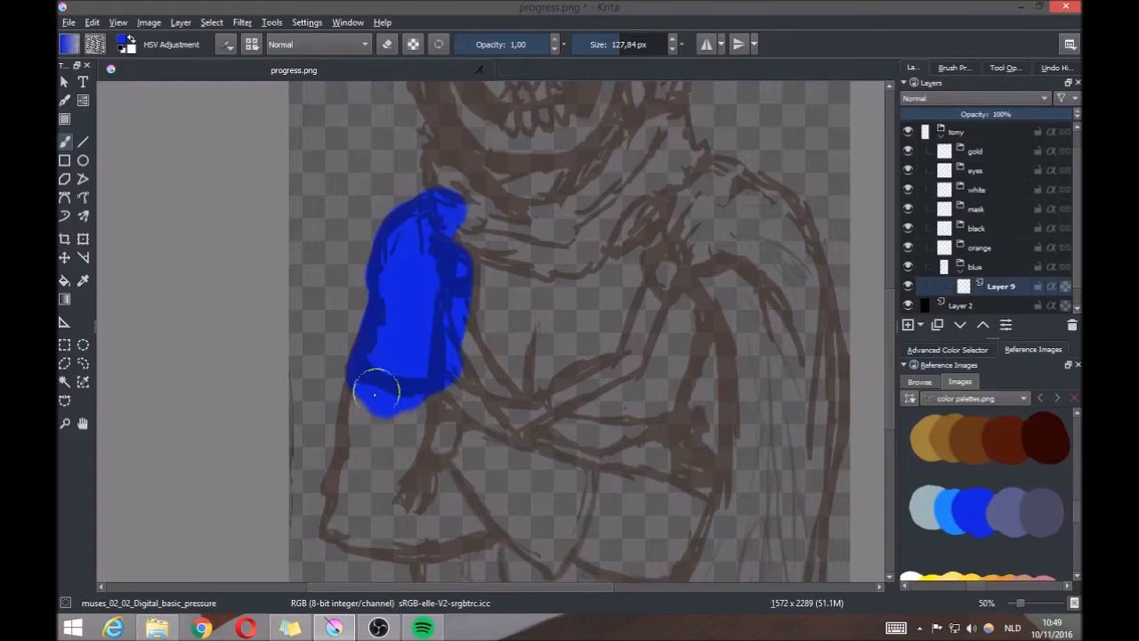
drag(373, 391, 627, 427)
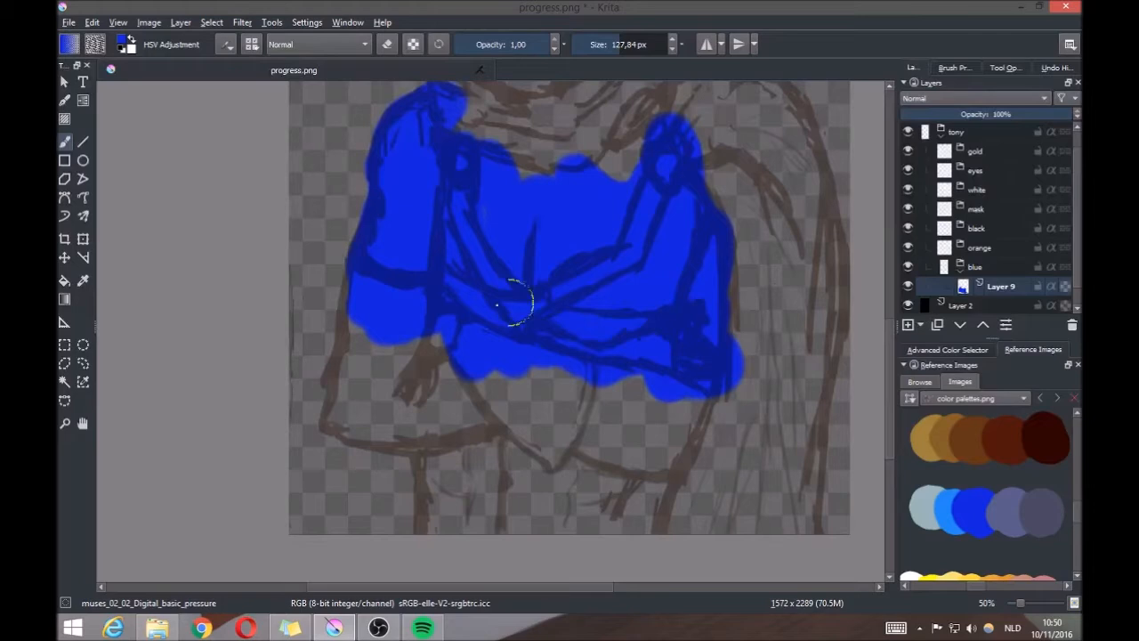
drag(498, 303, 431, 530)
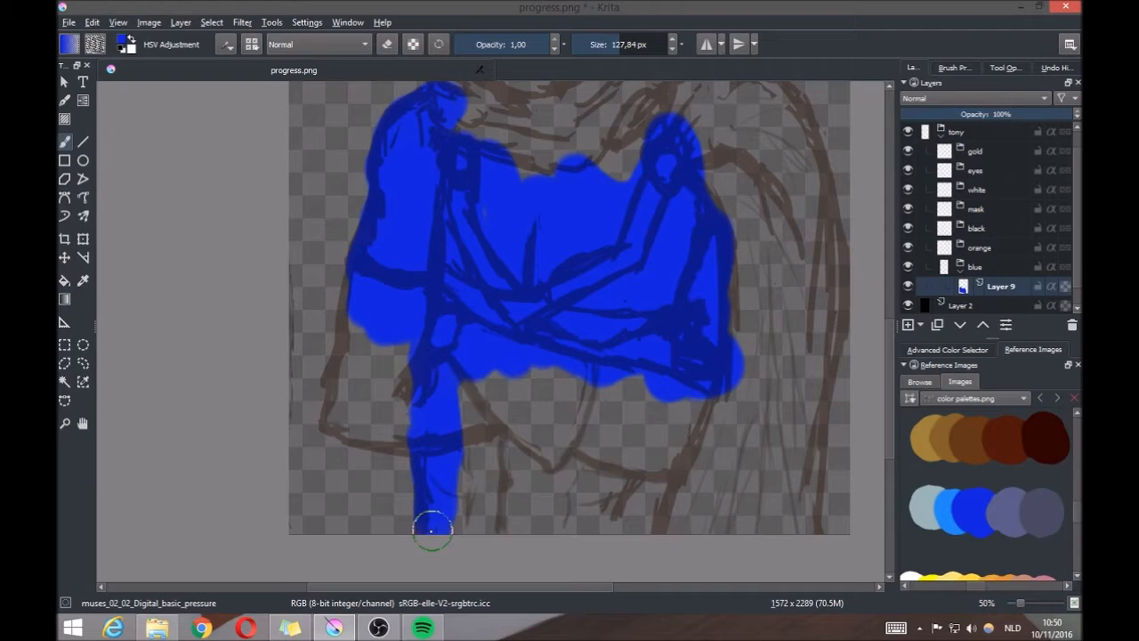
drag(431, 531, 413, 436)
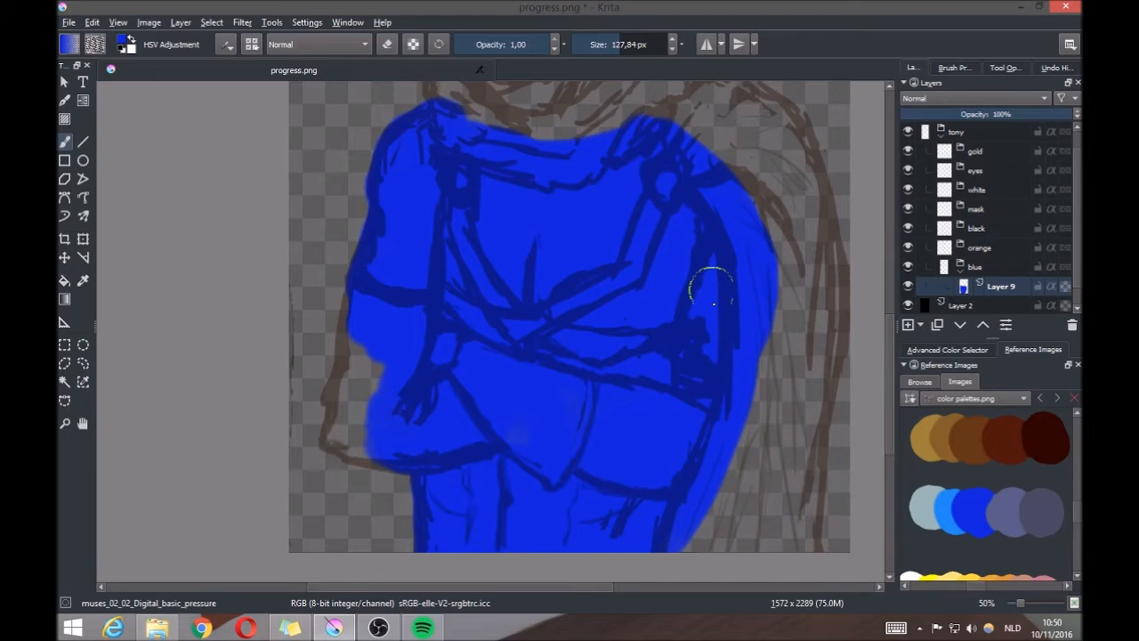
click(908, 324)
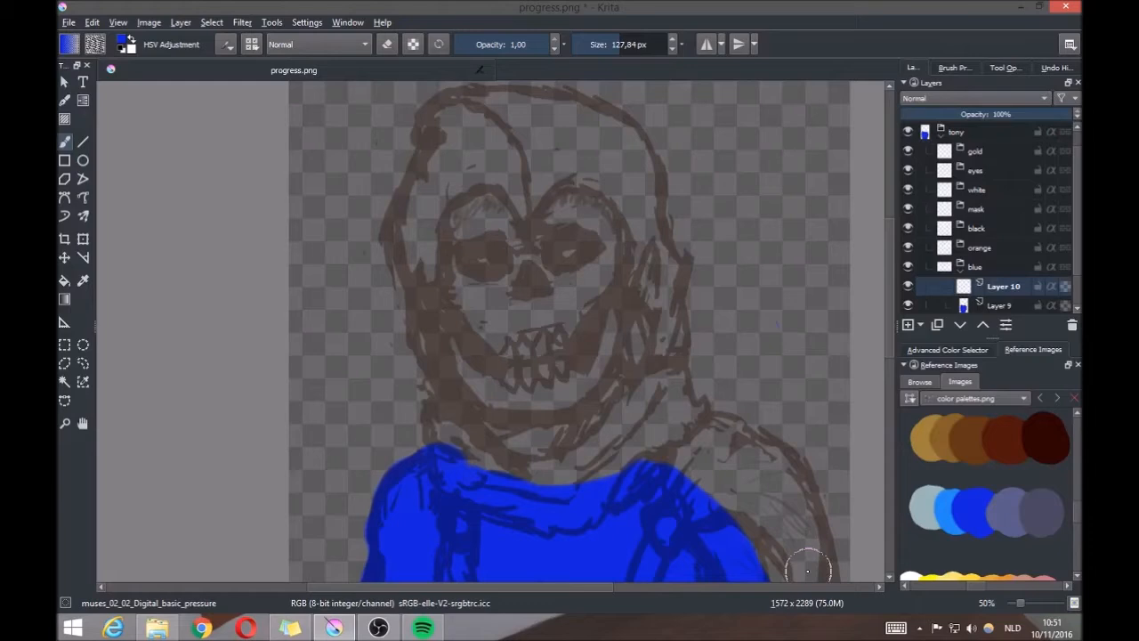
Zoom the canvas and choose a colour-blending brush for shading the suit
scroll(down, 3)
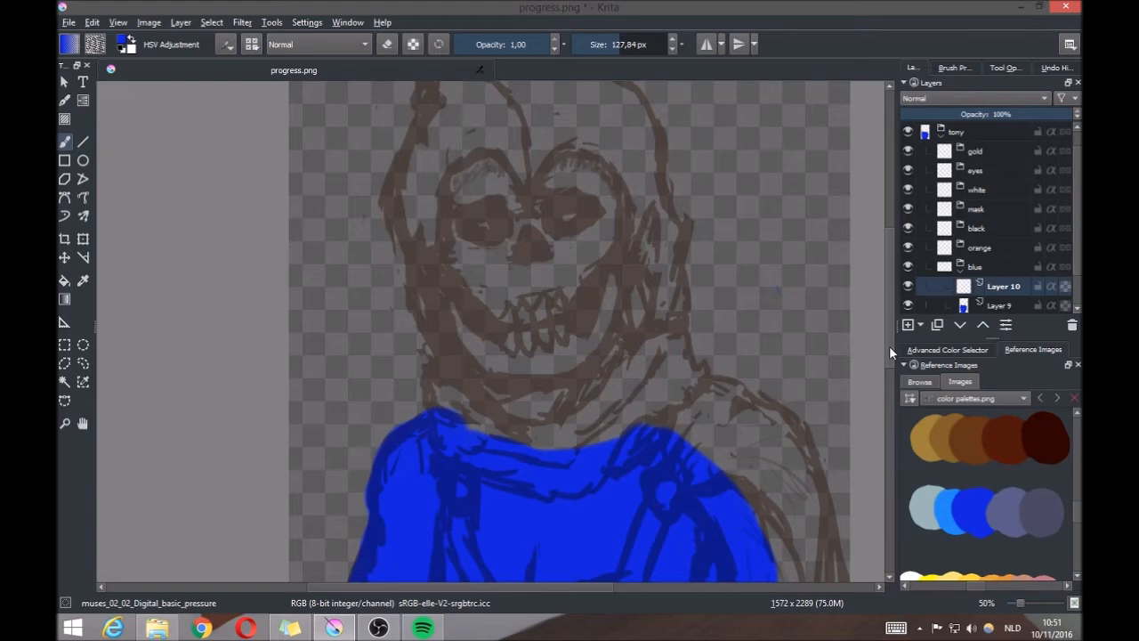
scroll(down, 3)
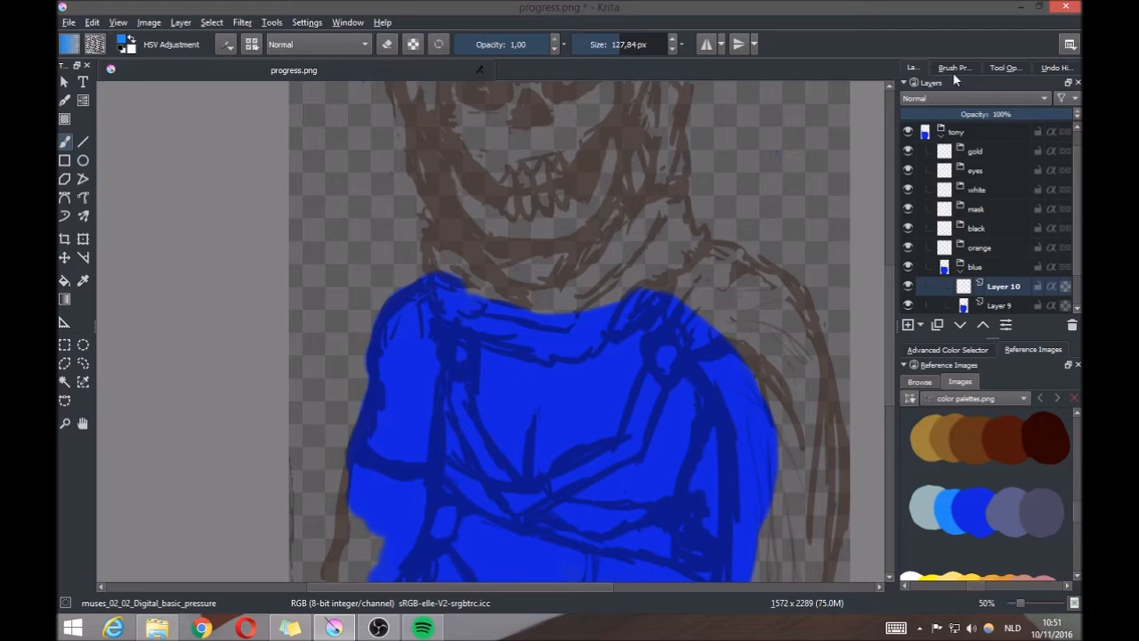
click(954, 68)
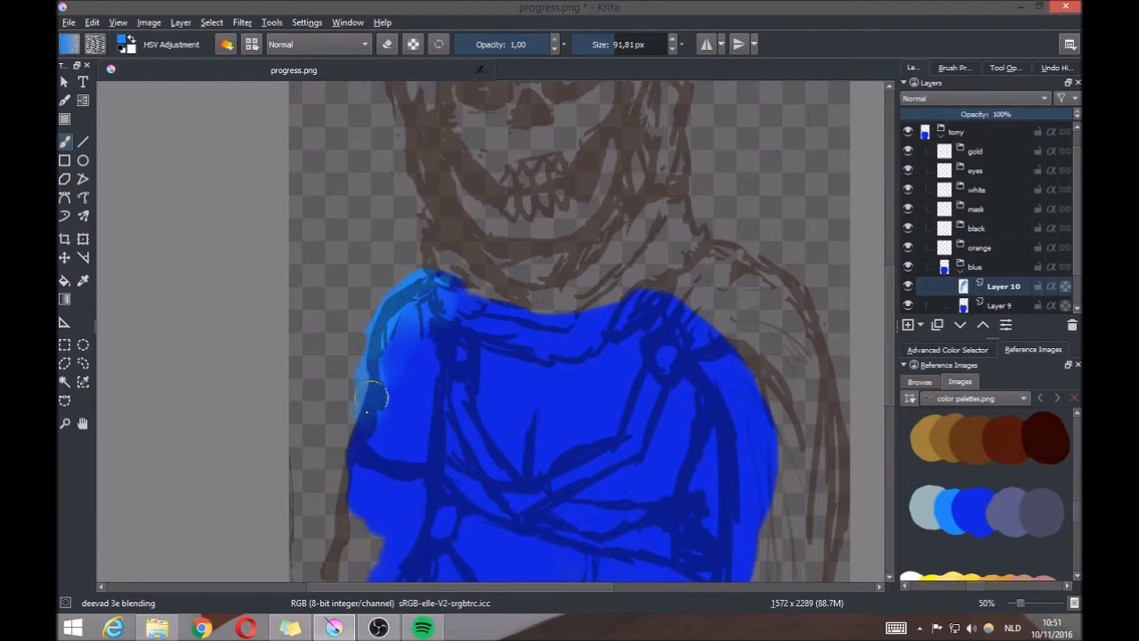
Brush and blend a lighter blue highlight along the left shoulder
drag(373, 395, 454, 294)
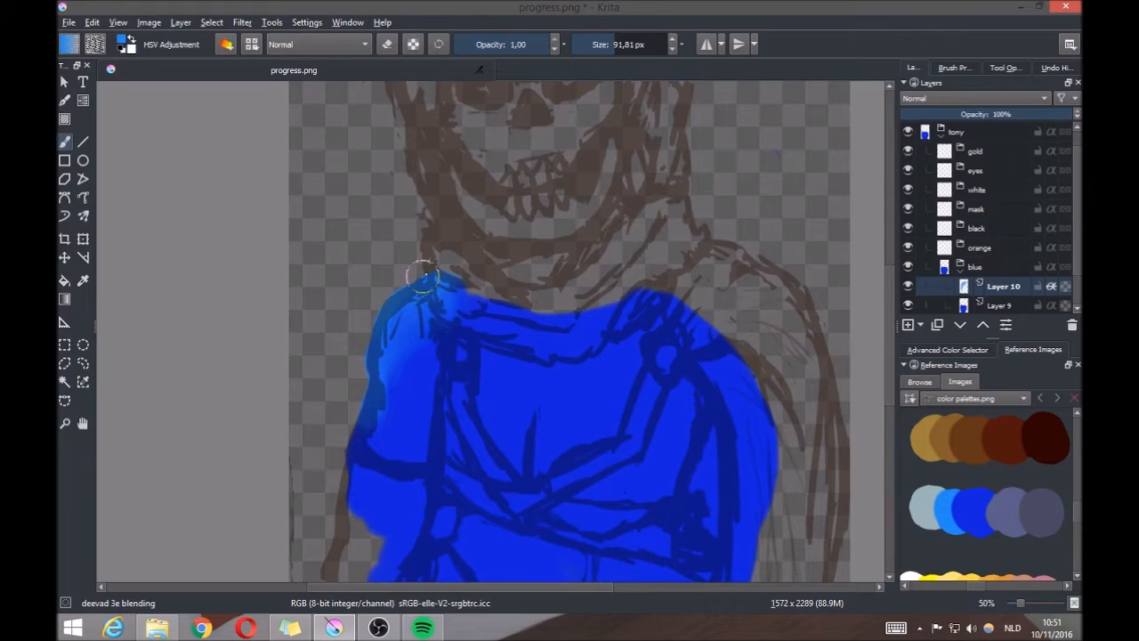
drag(428, 276, 372, 399)
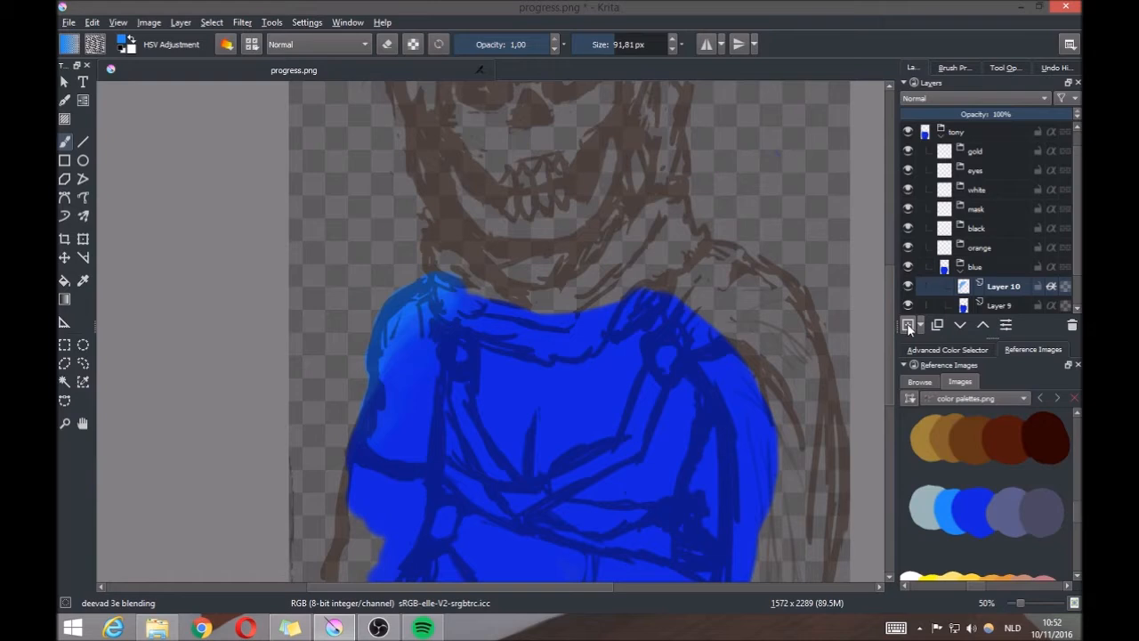
Add new layers above the highlight in the layer stack
click(954, 67)
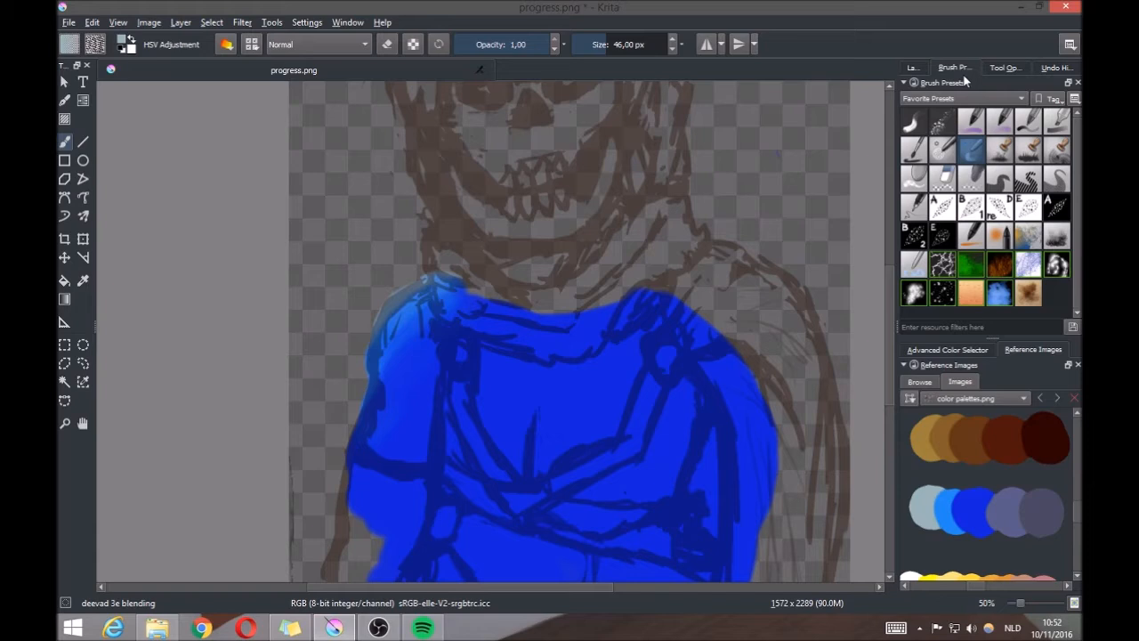
click(911, 68)
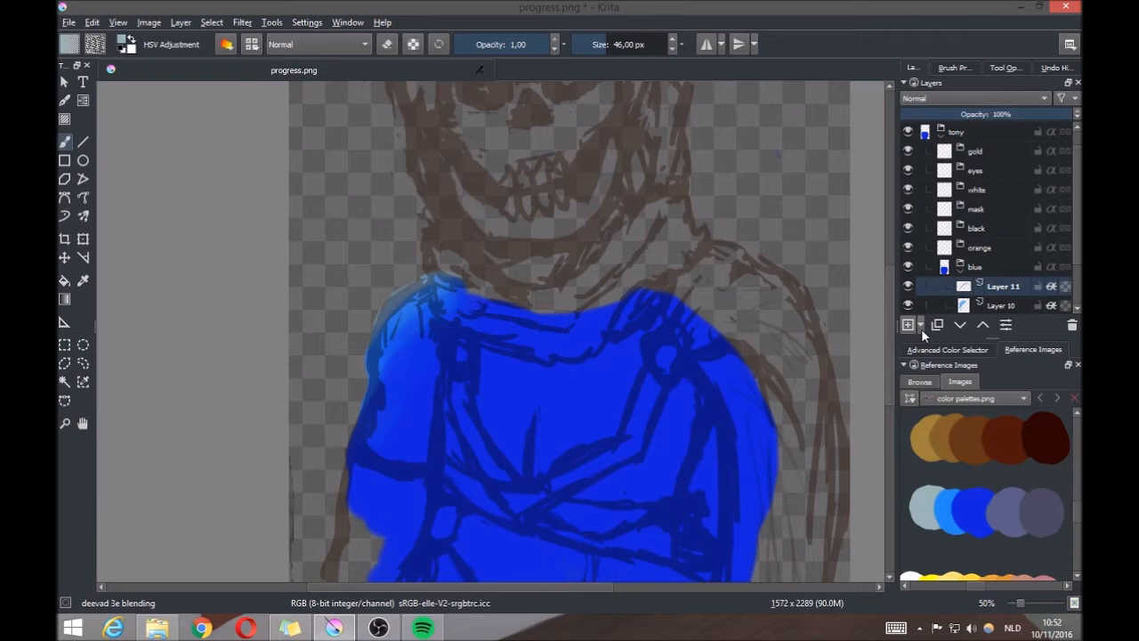
click(907, 324)
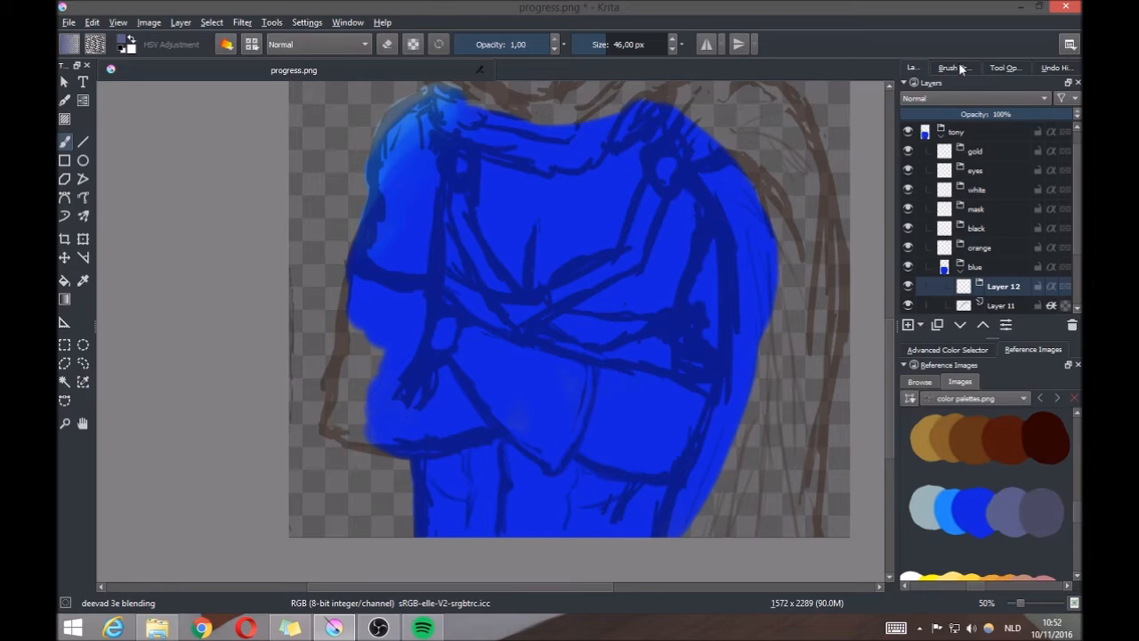
Choose the Basic_Blend_RoundSoft preset and the orange layer for chest and forearm panels
click(954, 68)
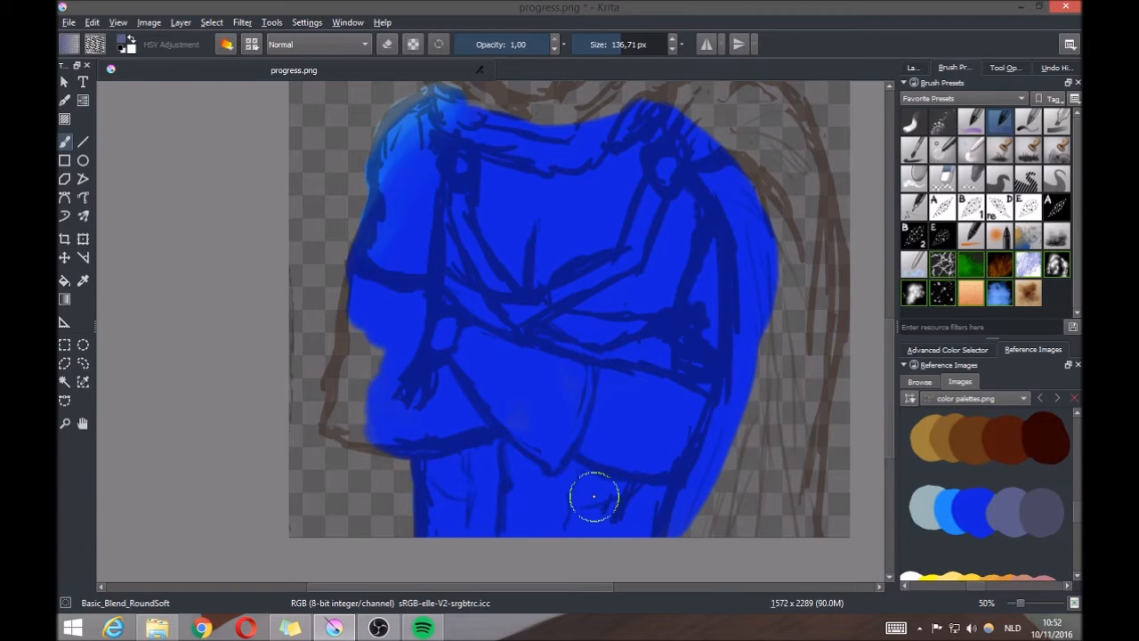
click(912, 67)
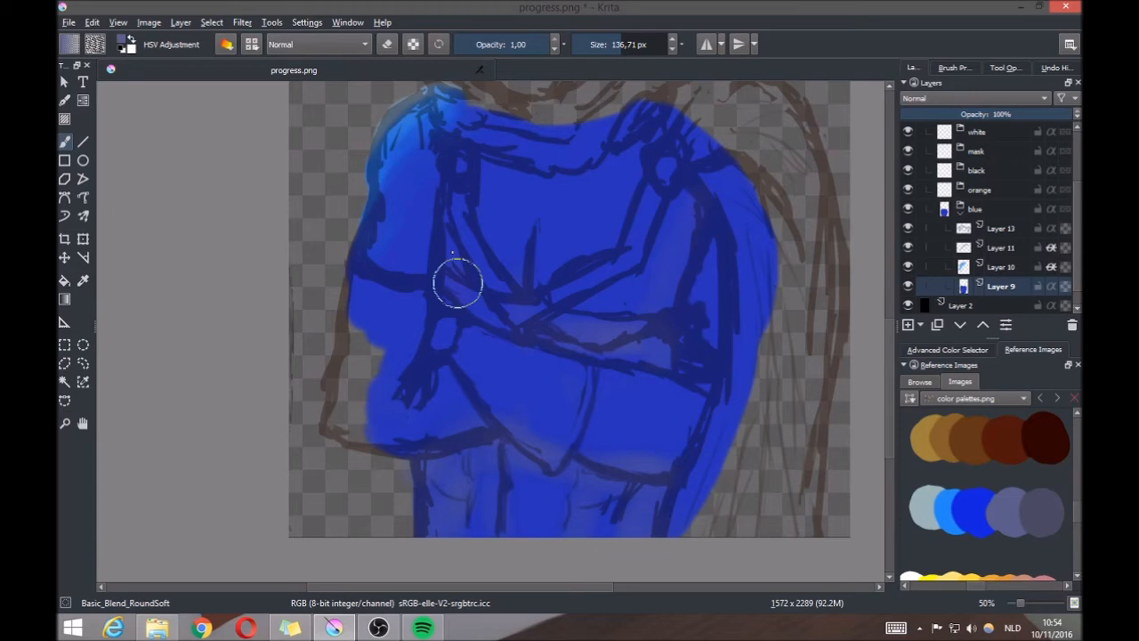
click(947, 349)
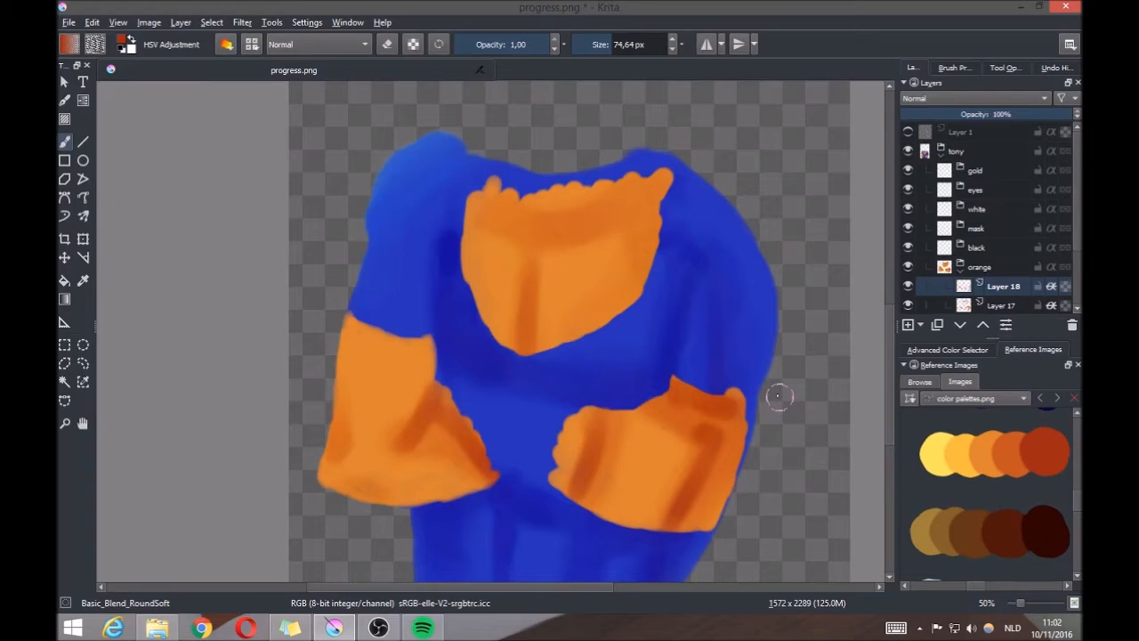
mouse_move(840, 316)
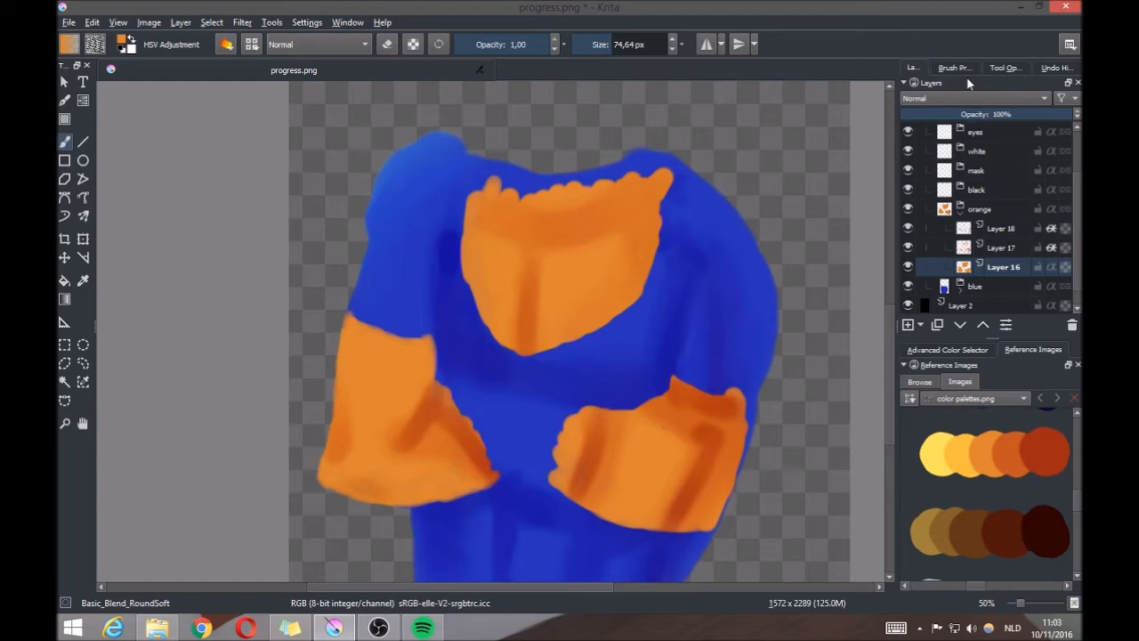
click(954, 67)
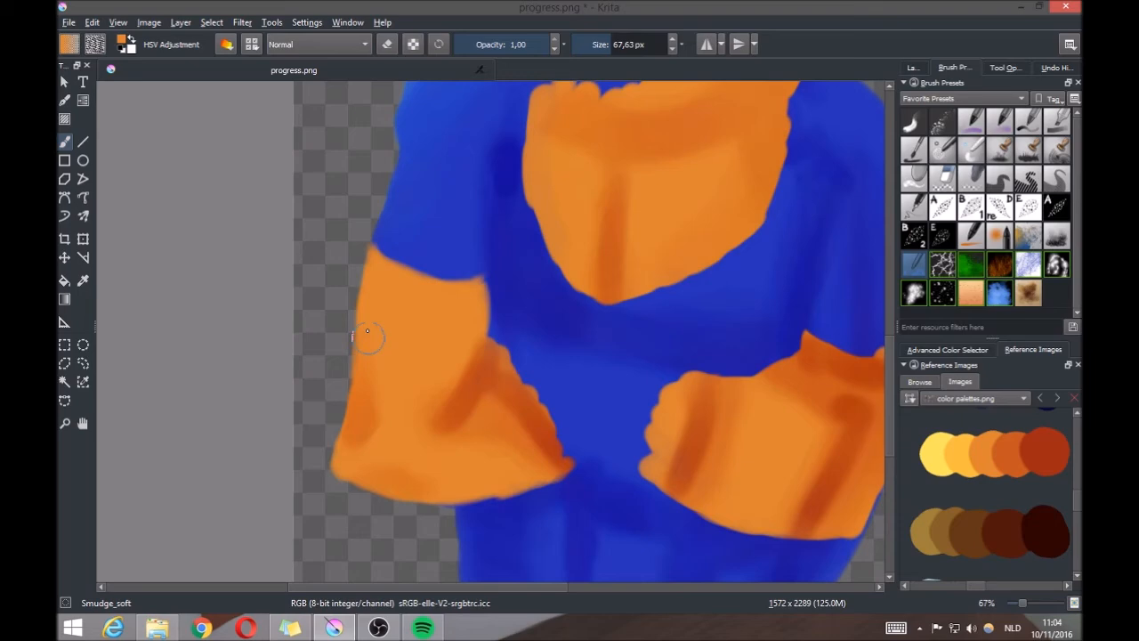
Continue refining the suit painting with the soft brushes
click(911, 67)
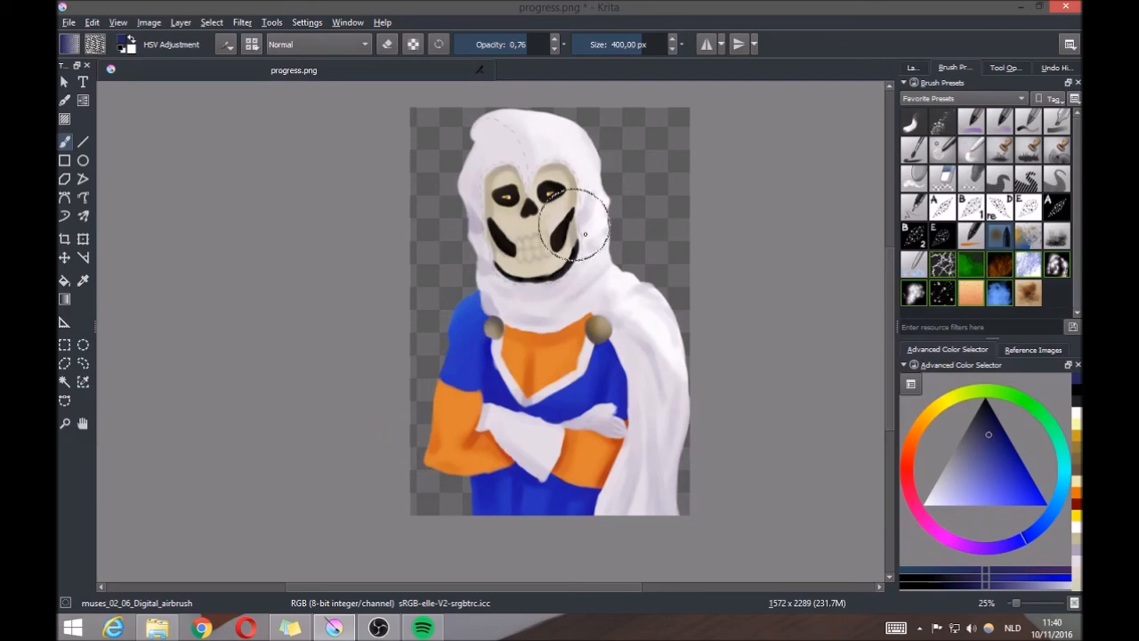
Airbrush dark shading onto the skull's cheeks, then start saving the painting
drag(584, 235, 514, 286)
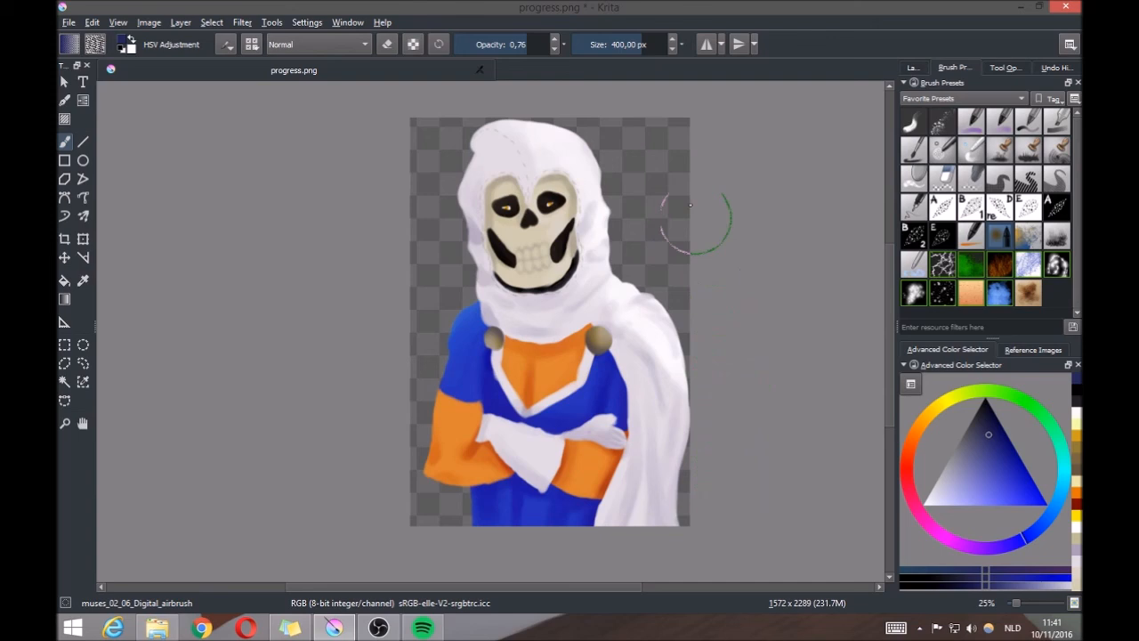
mouse_move(534, 334)
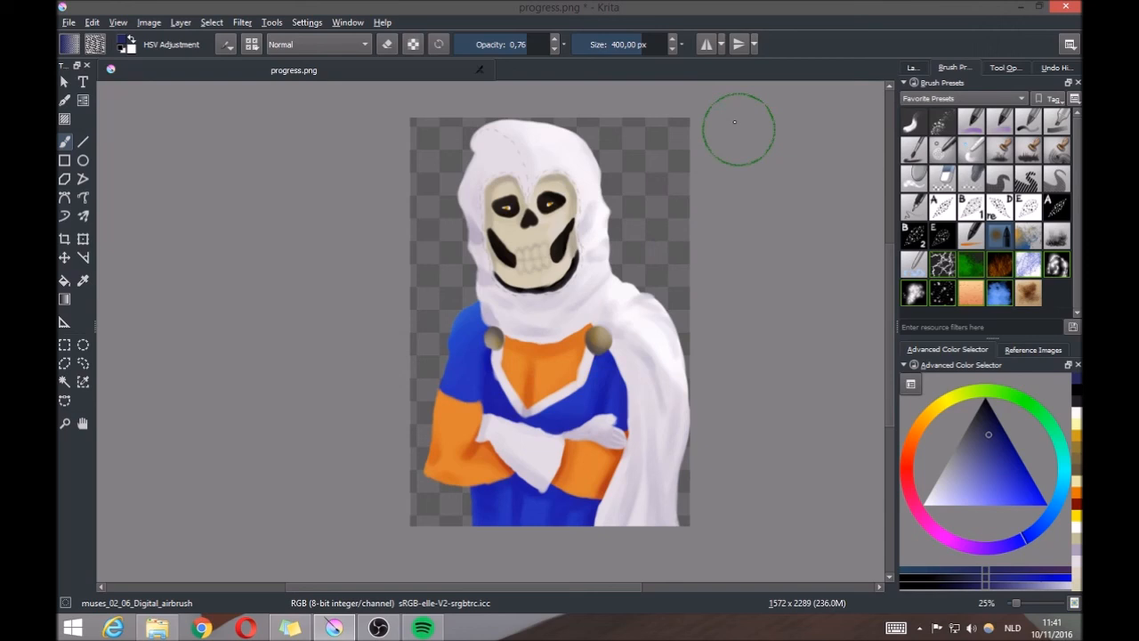
click(911, 68)
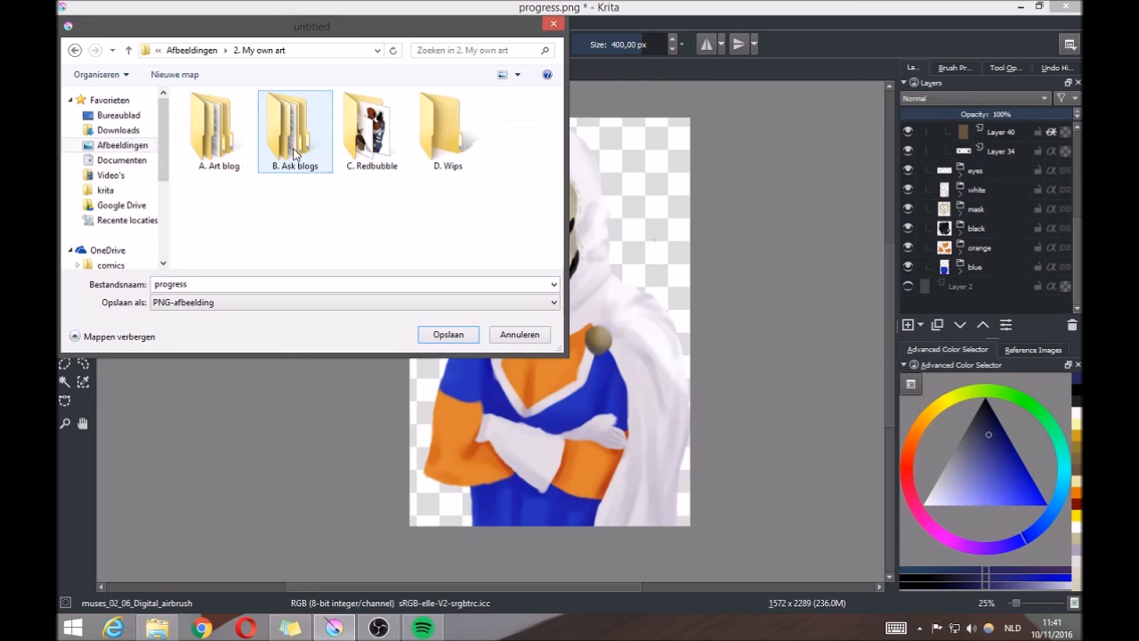
Navigate the save dialog into the Art blog 2016 11-16 folder
double_click(218, 132)
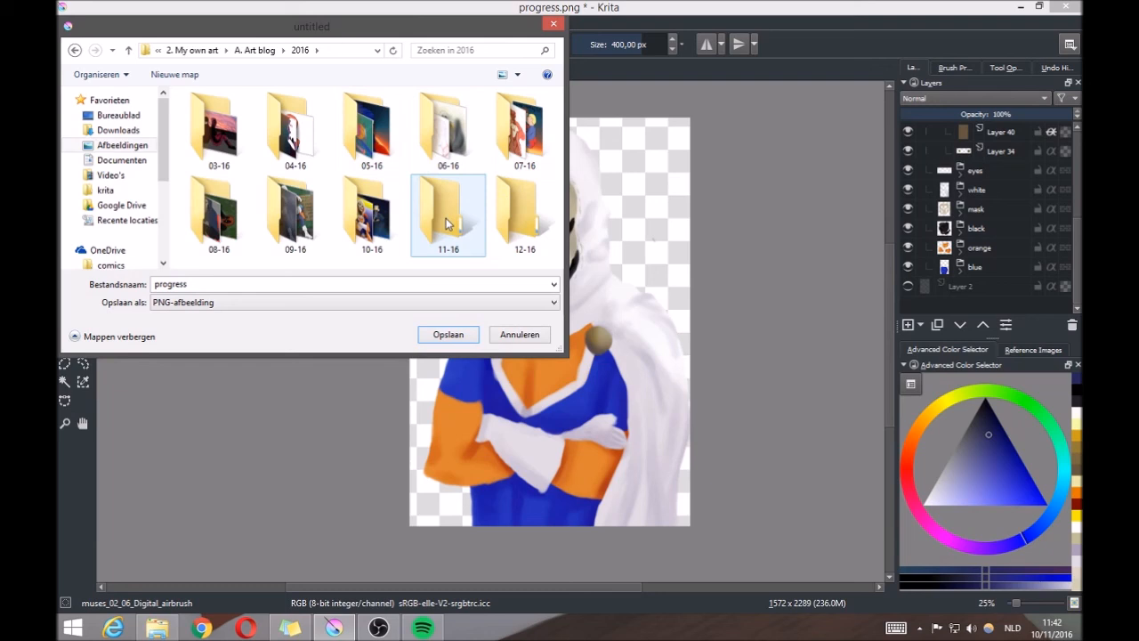
double_click(449, 210)
text(10)
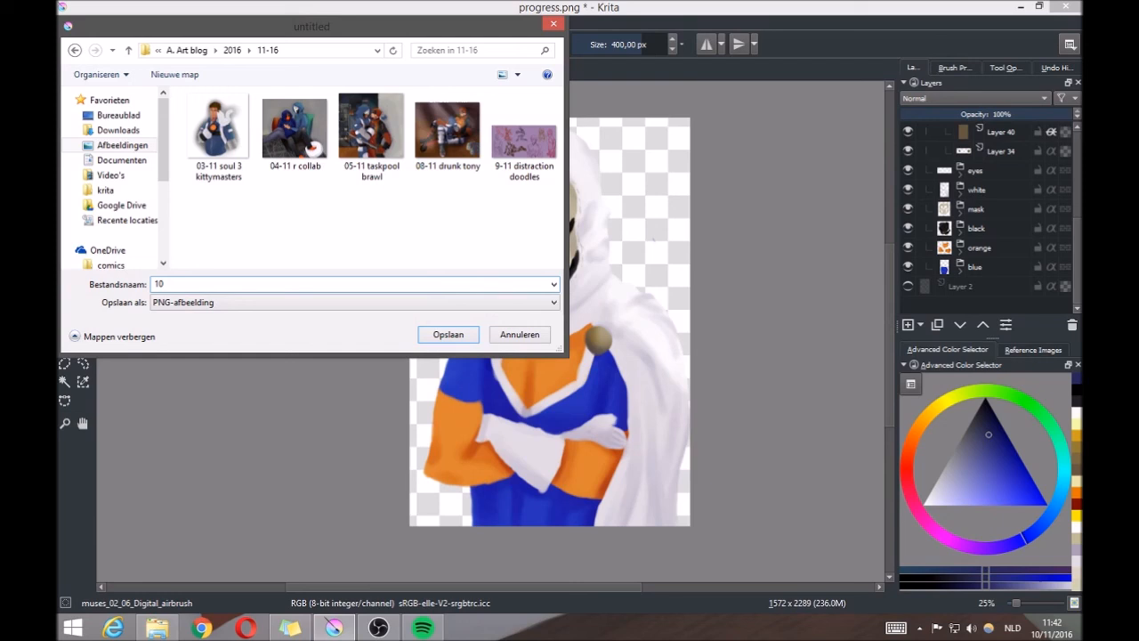